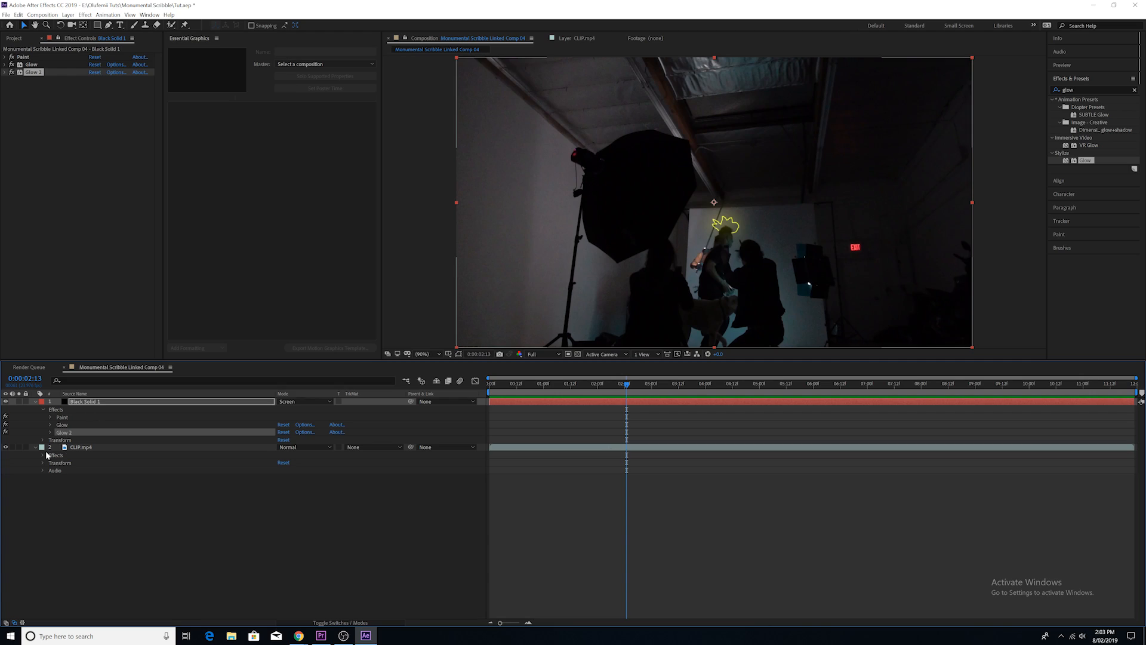
Outline the softbox on CLIP.mp4 with a closed Pen mask set to mode None.
{"action": "left_click", "coordinate": [77, 447]}
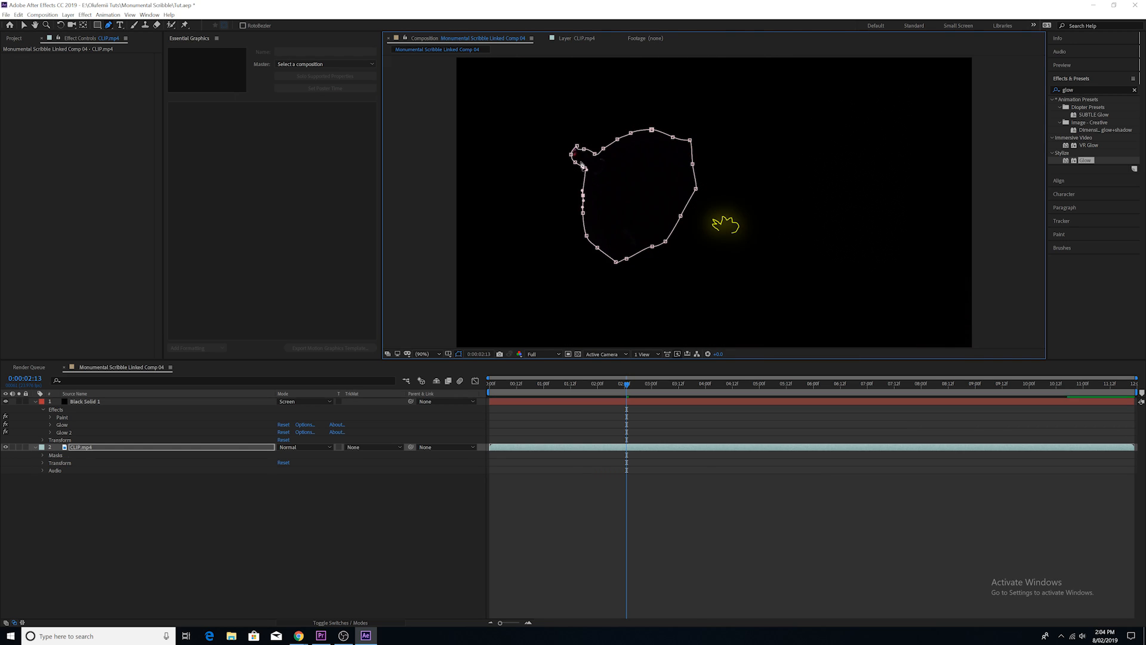
{"action": "left_click", "coordinate": [42, 455]}
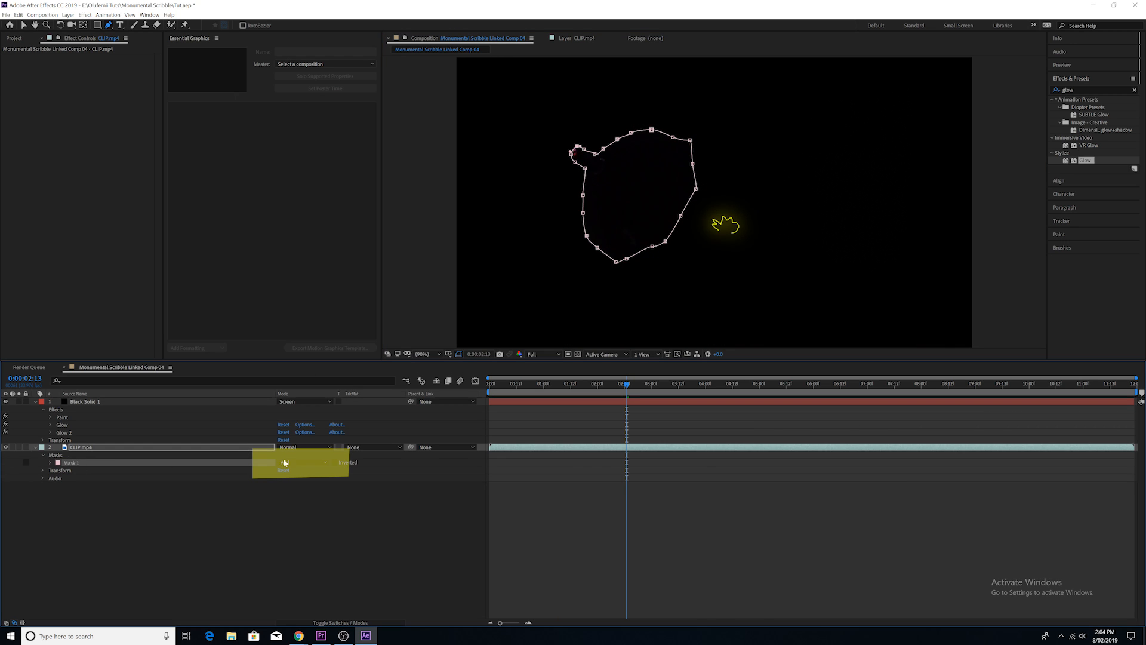
{"action": "left_click", "coordinate": [73, 462]}
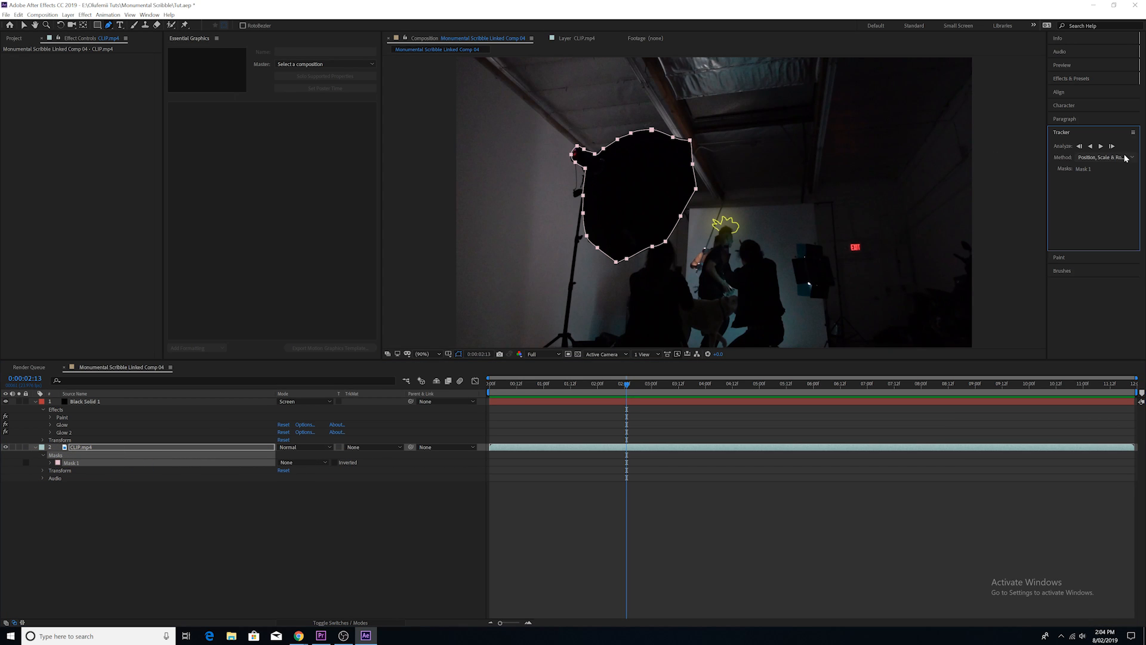
Track Mask 1 forward using Position, Scale & Rotation through the clip.
{"action": "left_click", "coordinate": [1100, 147]}
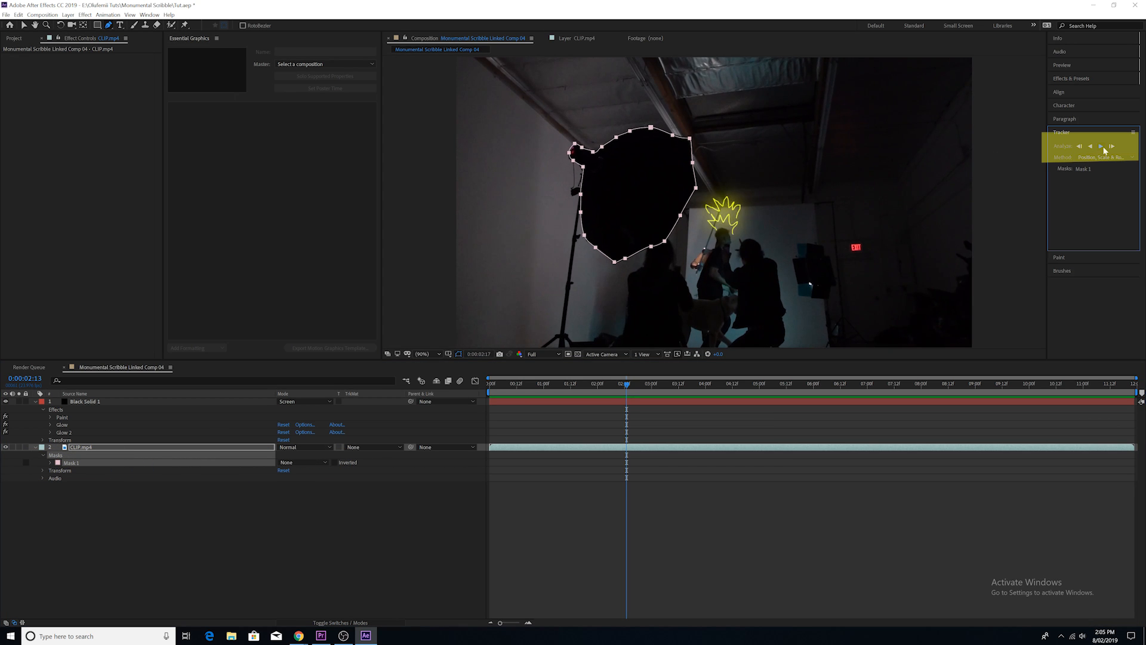
{"action": "left_click", "coordinate": [1099, 146]}
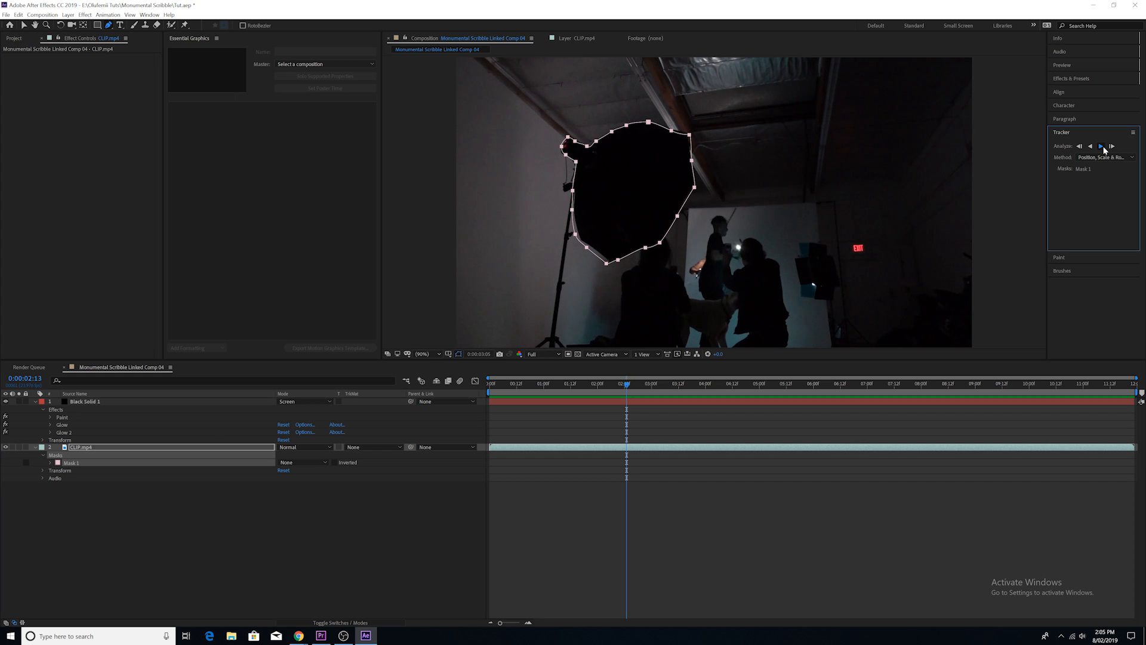
{"action": "left_click", "coordinate": [1100, 147]}
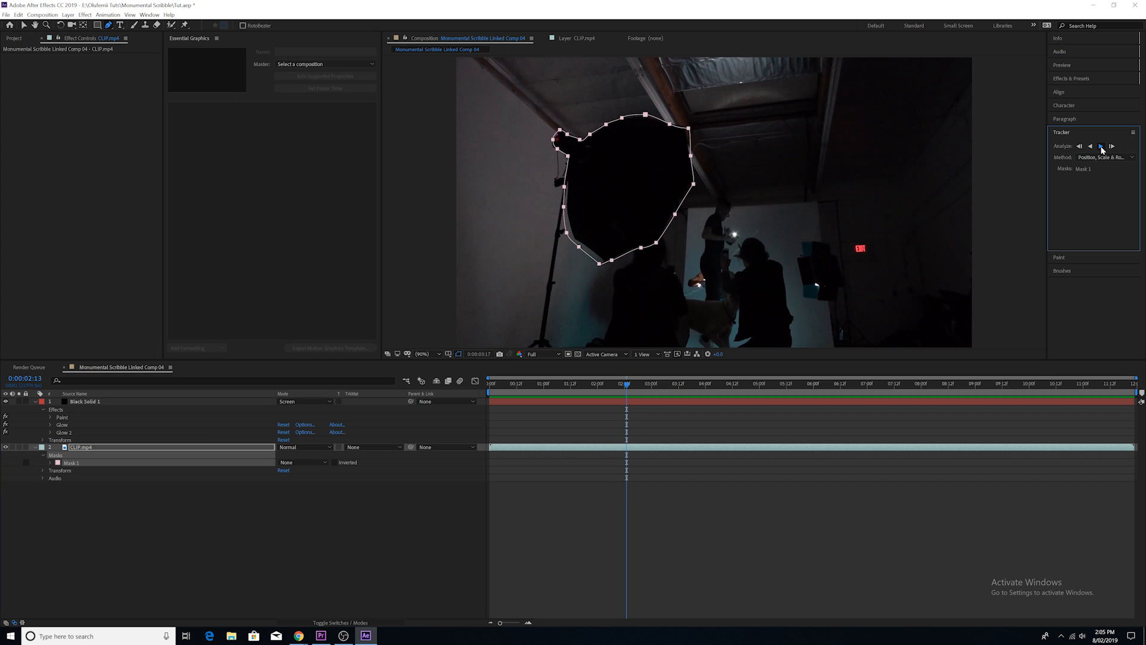
{"action": "left_click", "coordinate": [1101, 146]}
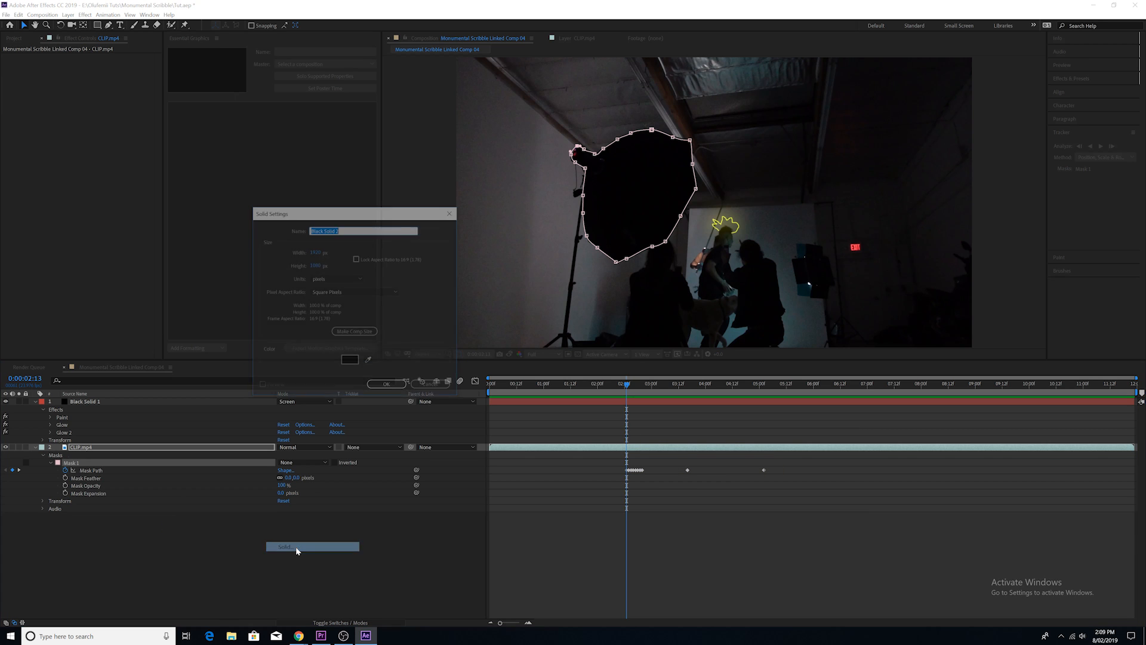
Create the new black solid for the stroke by confirming the Solid Settings dialog.
{"action": "left_click", "coordinate": [385, 384]}
{"action": "type", "text": "stro"}
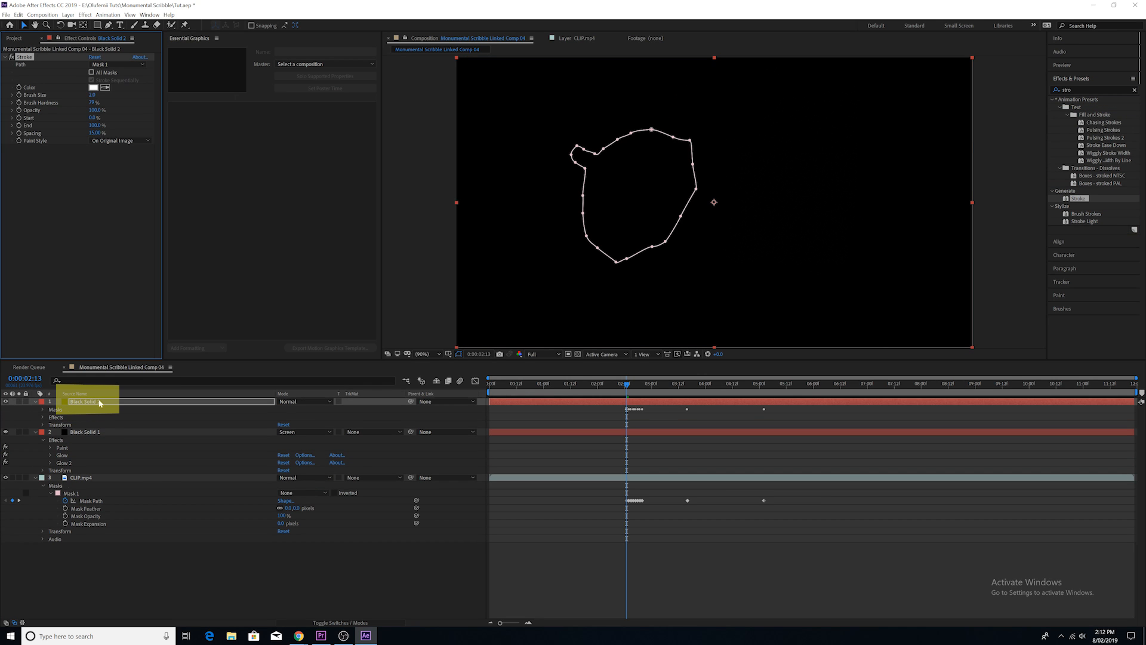
Set the Stroke Paint Style to On Transparent and expand the Stroke properties.
{"action": "left_click", "coordinate": [121, 140]}
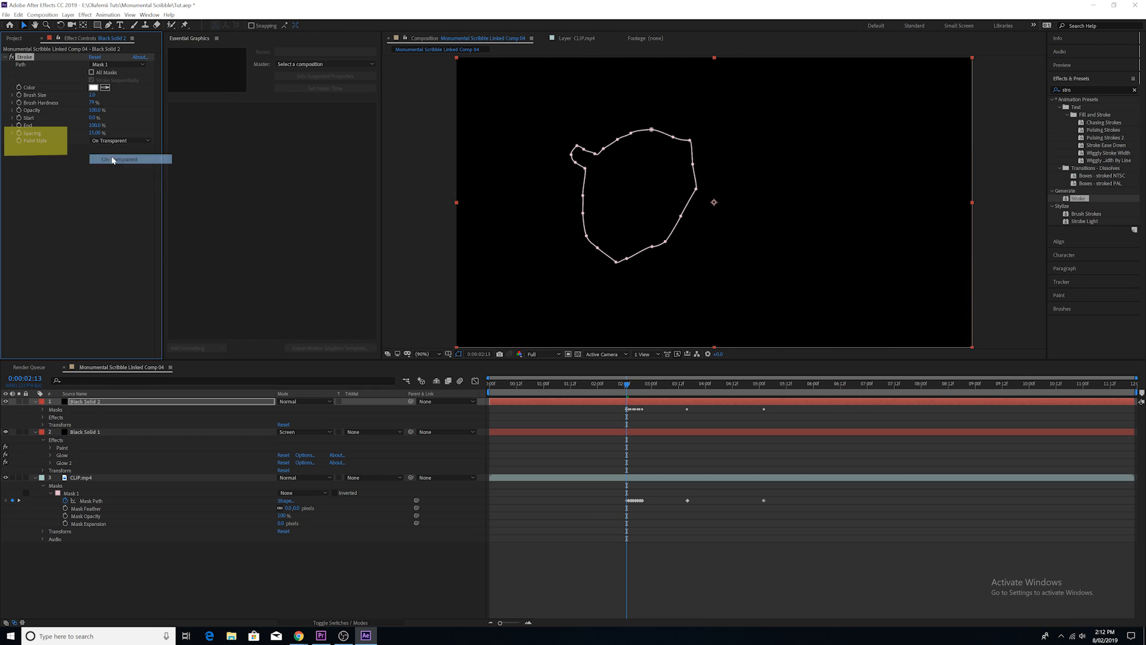
{"action": "left_click", "coordinate": [121, 159]}
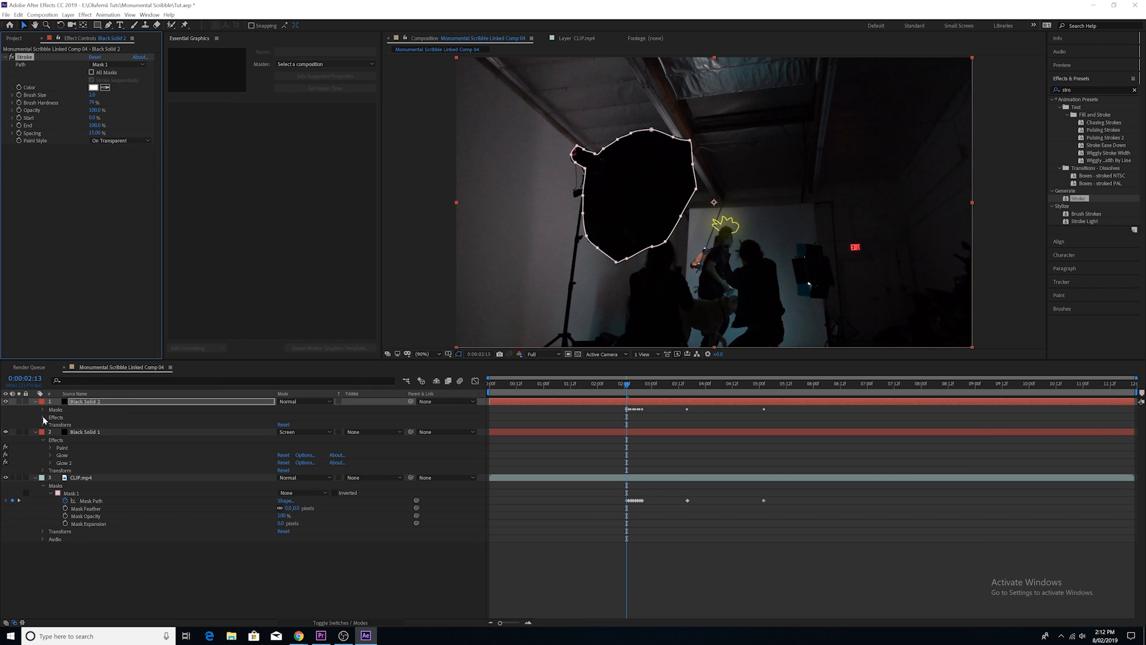
{"action": "left_click", "coordinate": [42, 418]}
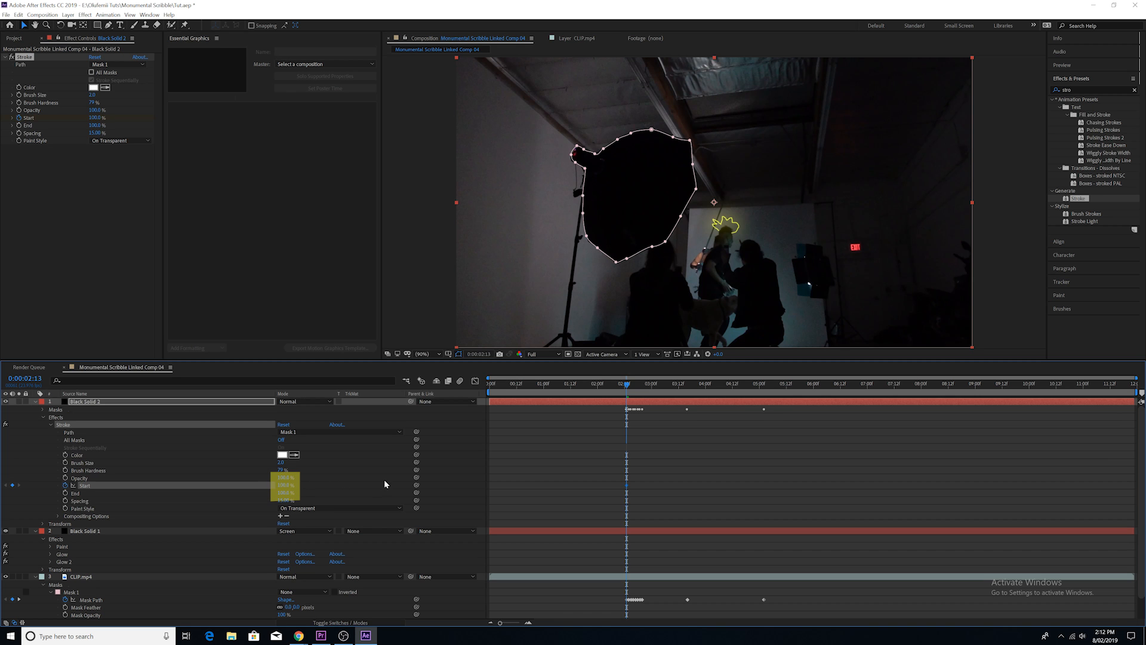
Keyframe the Stroke Start from 100% to 0% and scrub to check the draw-on.
{"action": "left_click", "coordinate": [762, 383]}
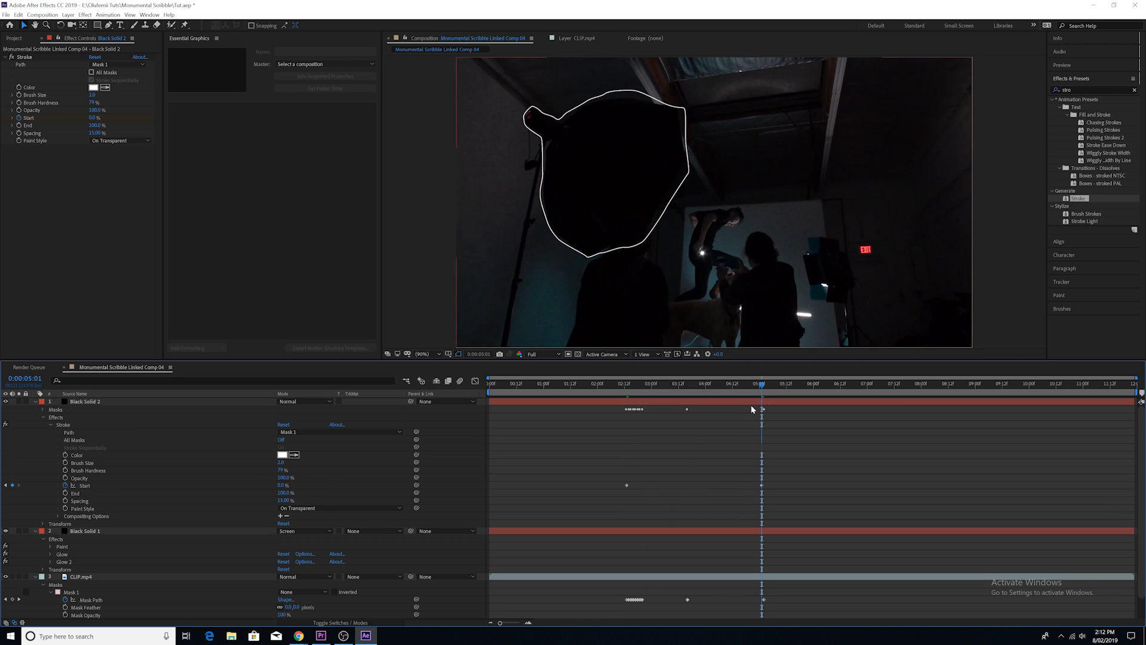
{"action": "left_click", "coordinate": [658, 383]}
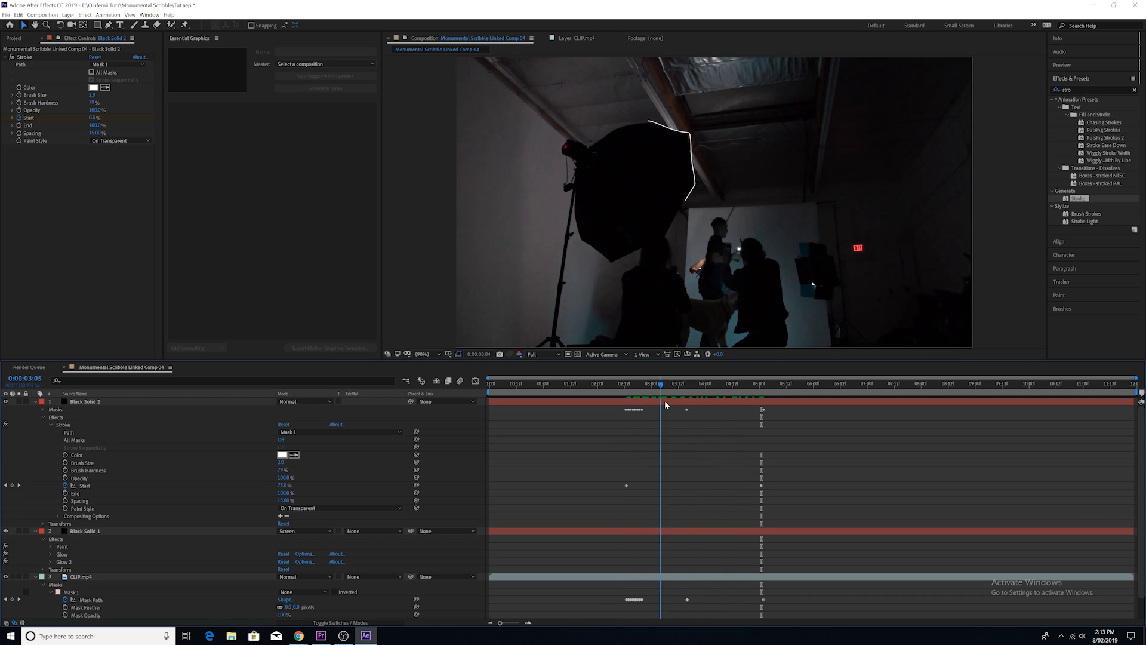
{"action": "left_click", "coordinate": [631, 383]}
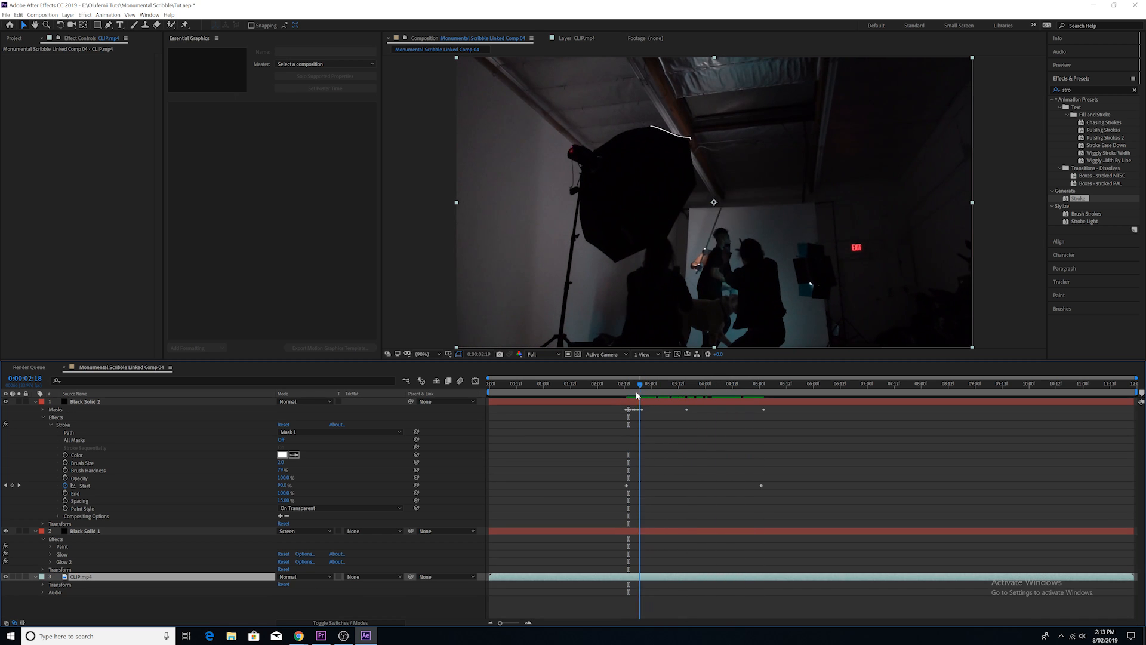
Apply Easy Ease to the Stroke Start keyframes.
{"action": "right_click", "coordinate": [628, 485]}
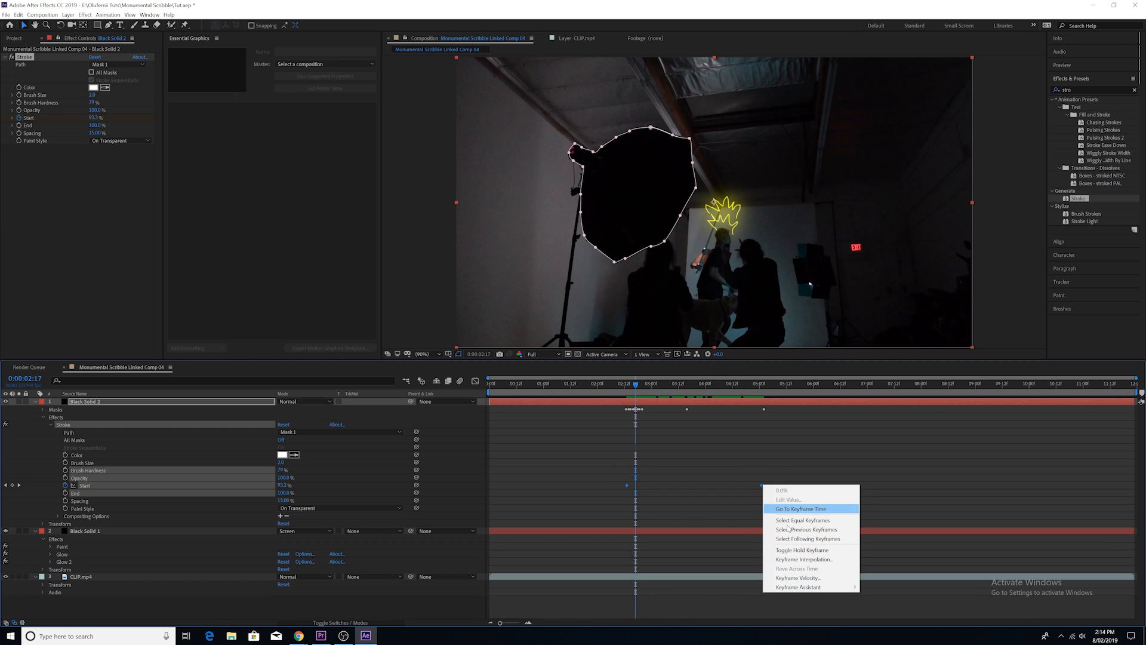
{"action": "left_click", "coordinate": [799, 508]}
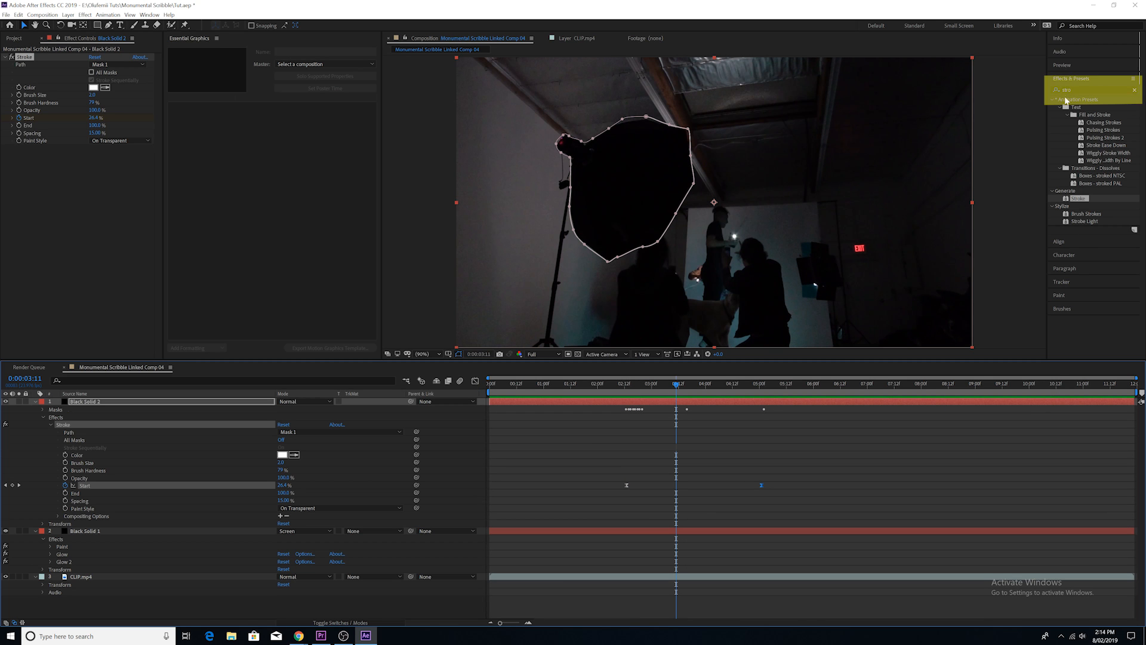
Apply a Glow effect to Black Solid 2 and adjust its threshold and radius.
{"action": "type", "text": "glow"}
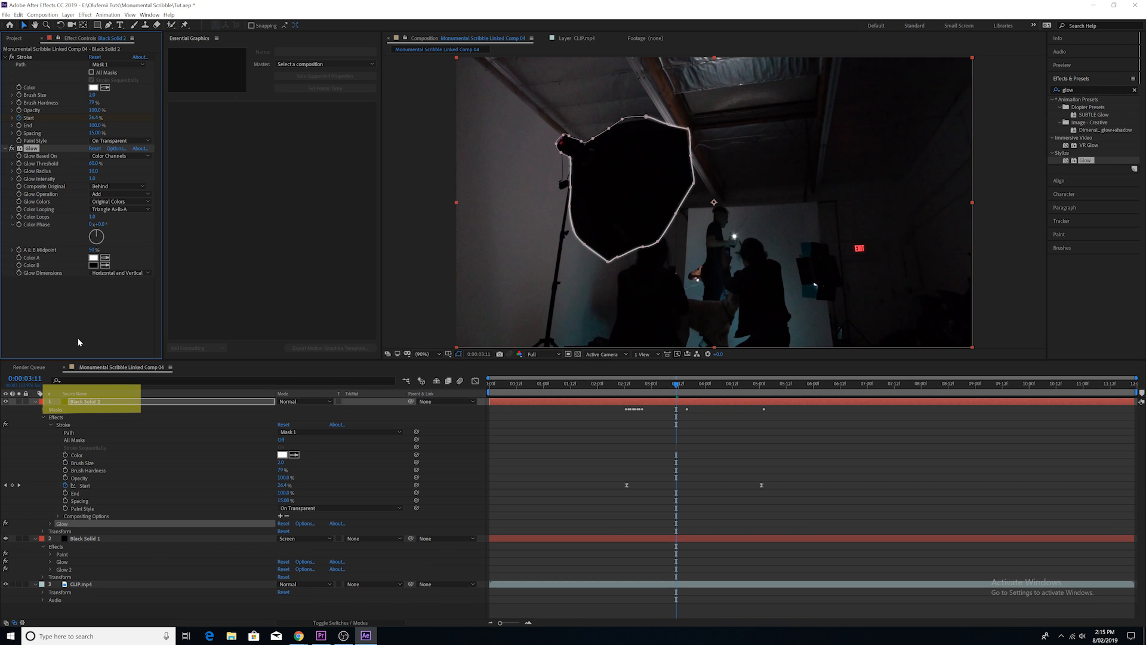
{"action": "left_click", "coordinate": [32, 147]}
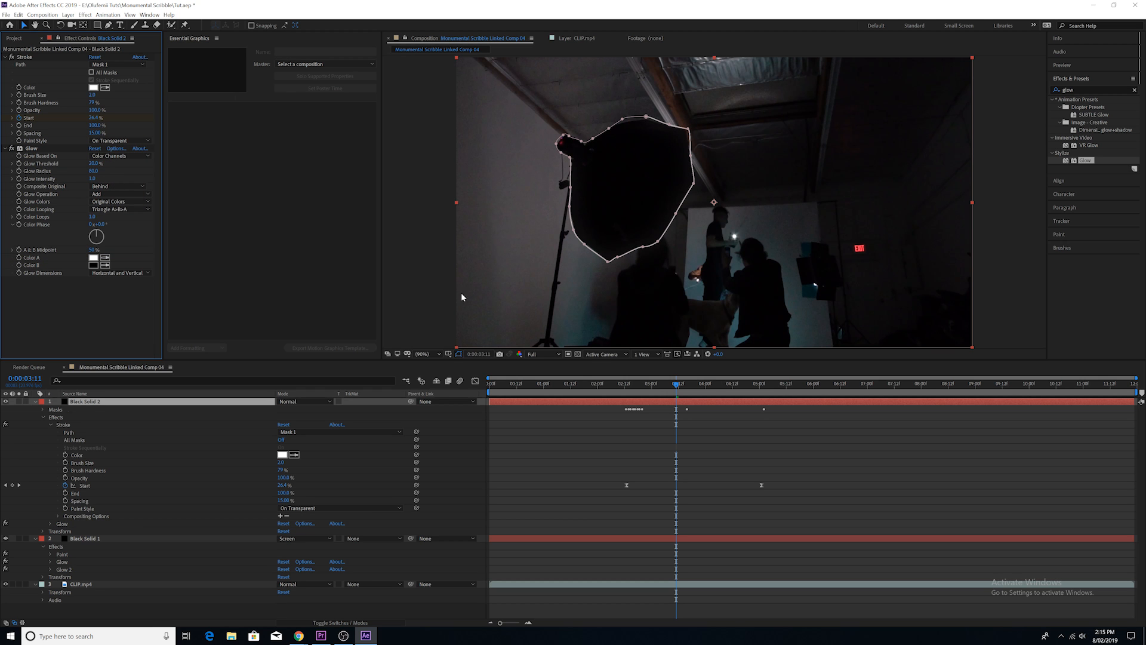
{"action": "left_click", "coordinate": [680, 382]}
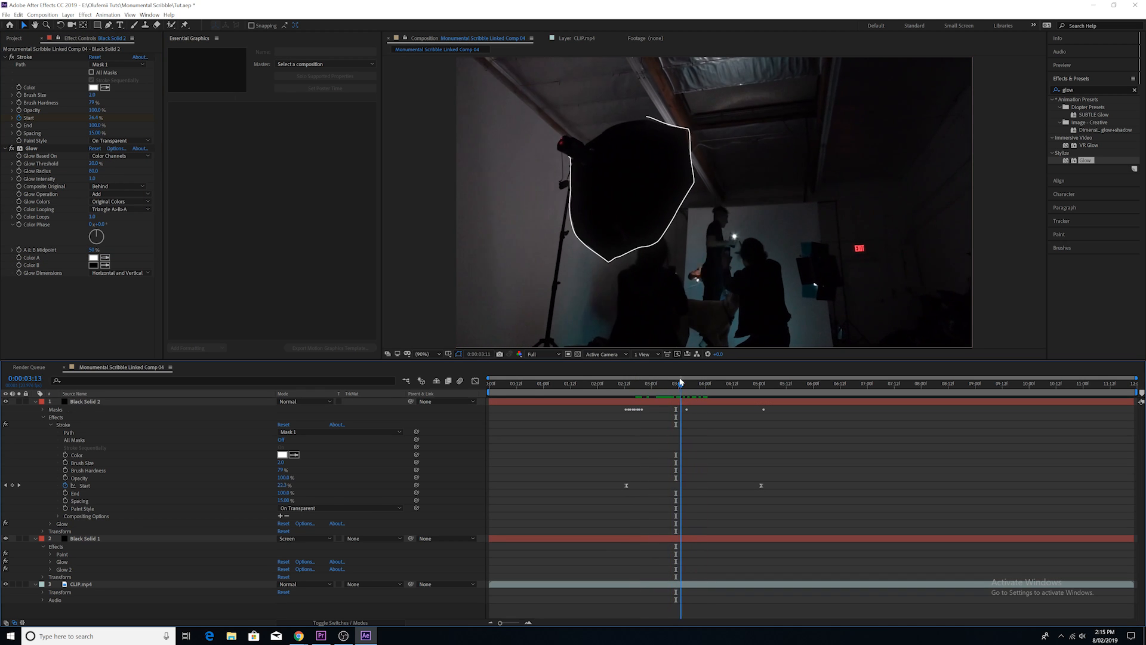